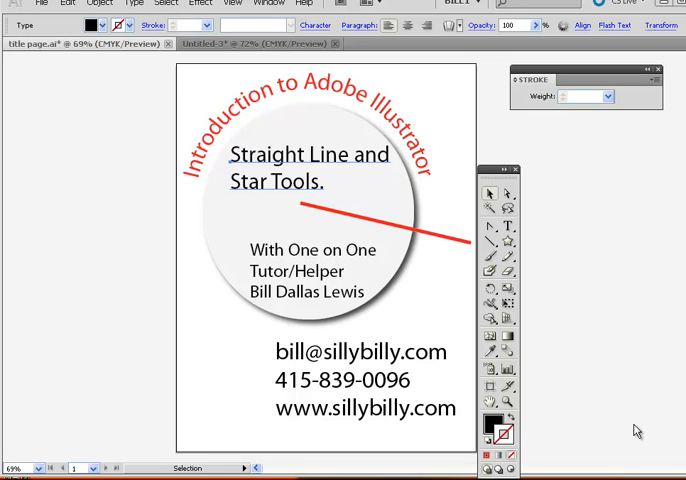
mouse_move(591, 304)
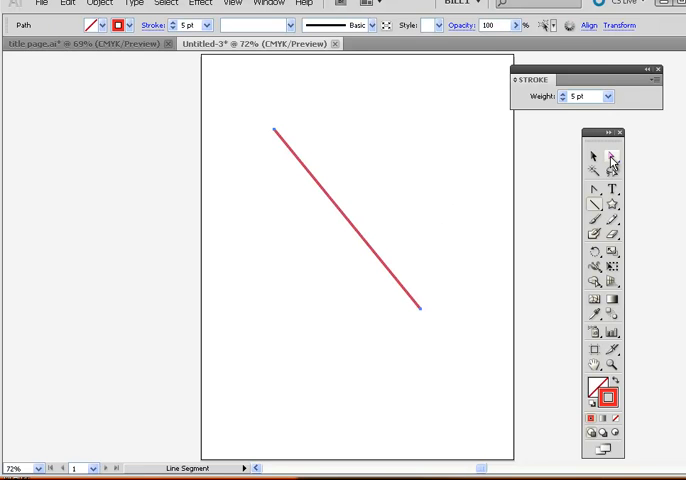
Step: Drag the lower anchor point of the red diagonal line with Direct Selection
left_click(610, 155)
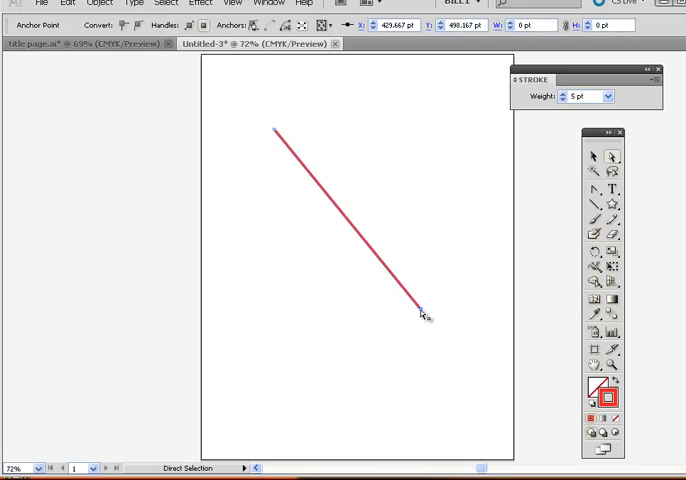
left_click_drag(422, 312, 192, 192)
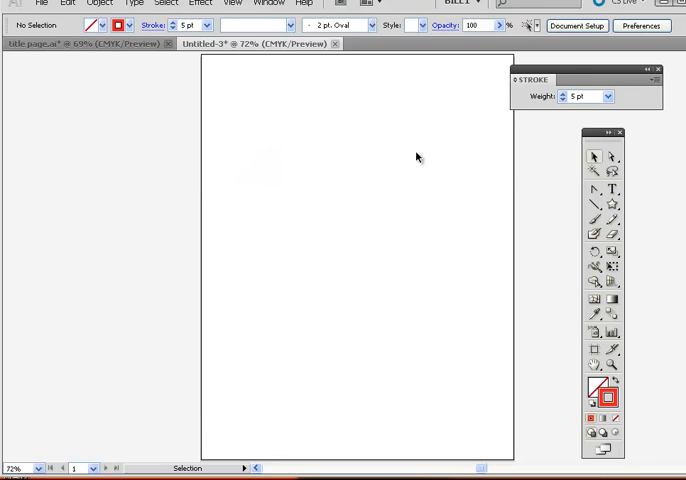
Step: Draw two red diagonal lines, then sweep a tilde-multiplied burst of red 5 pt lines
left_click(594, 205)
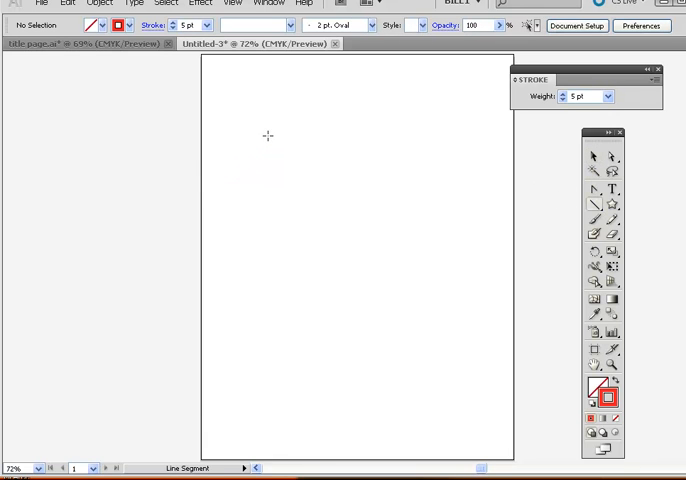
left_click_drag(256, 131, 360, 237)
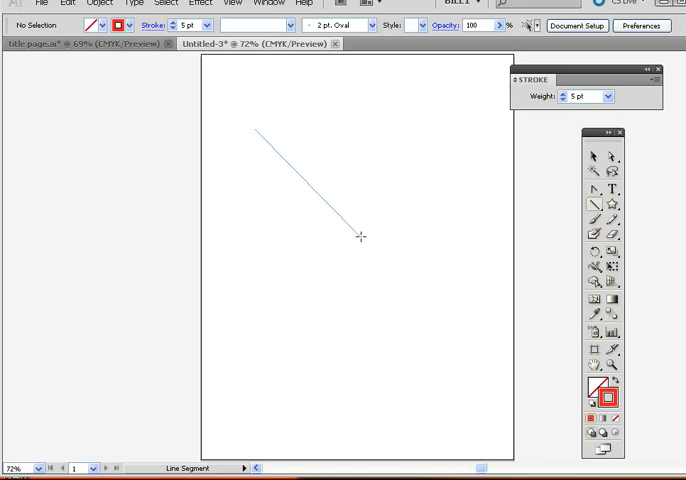
left_click_drag(372, 248, 480, 325)
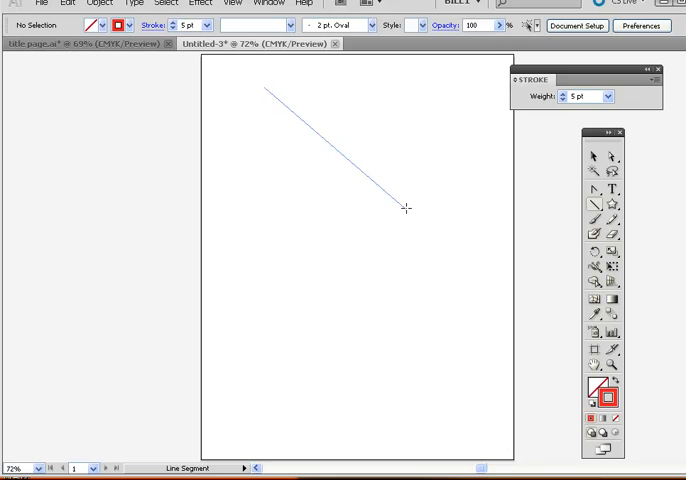
left_click_drag(405, 208, 447, 155)
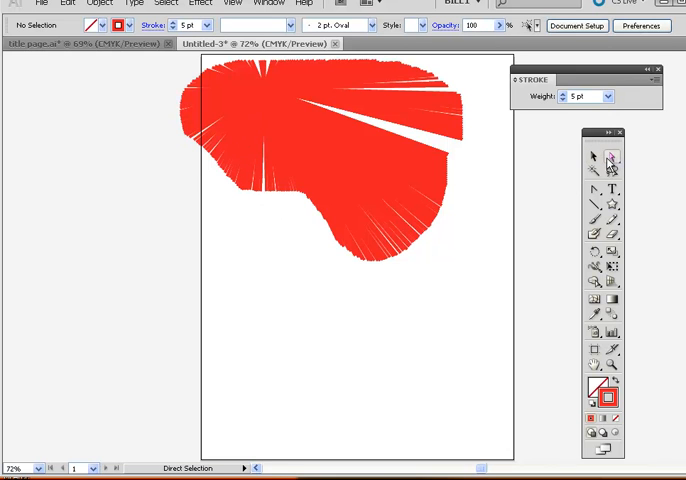
Step: Select and move the shared converging endpoint of the red line burst downward
left_click(386, 262)
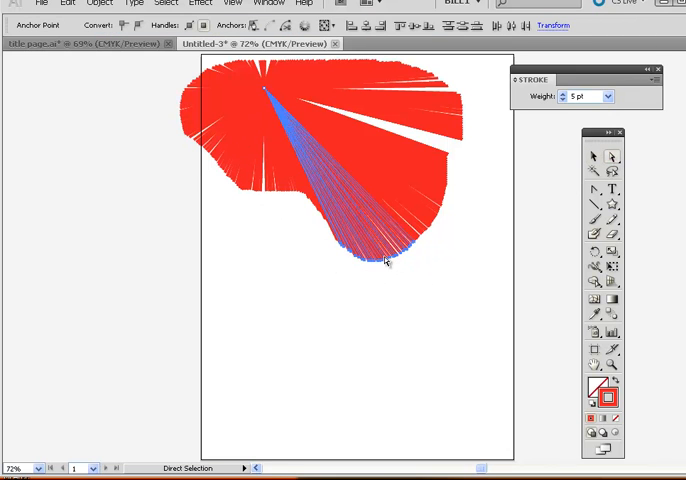
left_click_drag(385, 258, 435, 355)
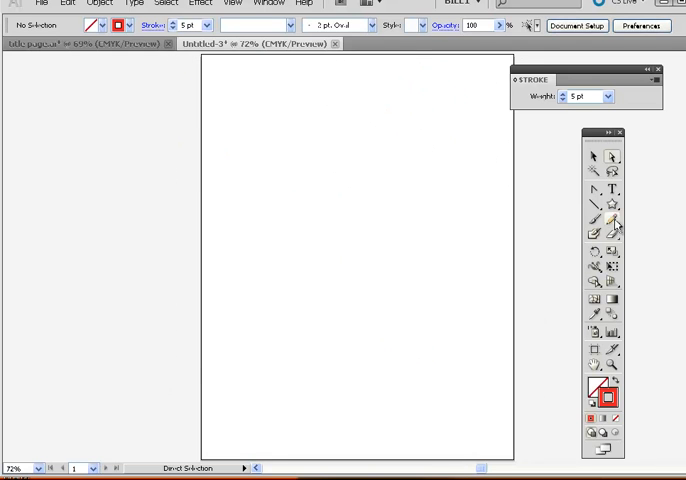
Step: Choose the Star Tool from the shape flyout and draw a star in the upper left
left_click(615, 207)
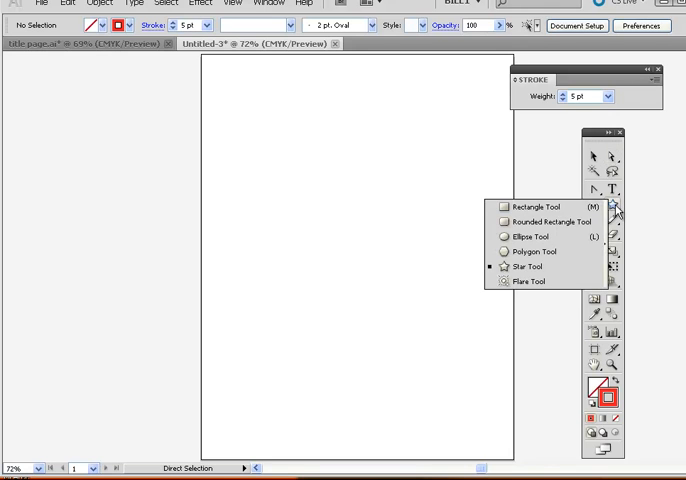
mouse_move(530, 267)
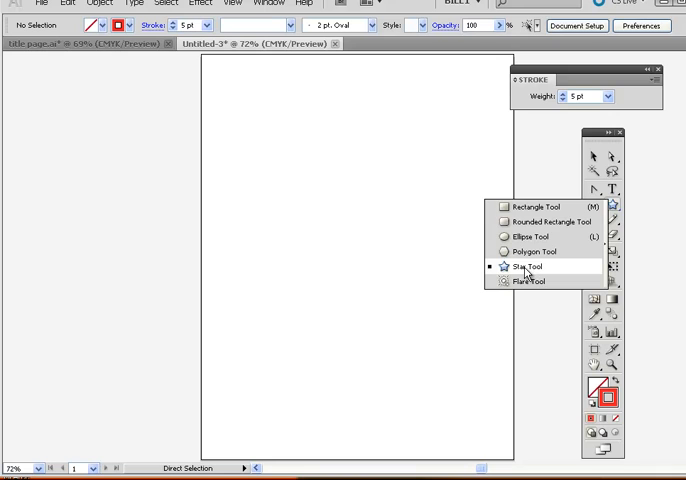
left_click(525, 267)
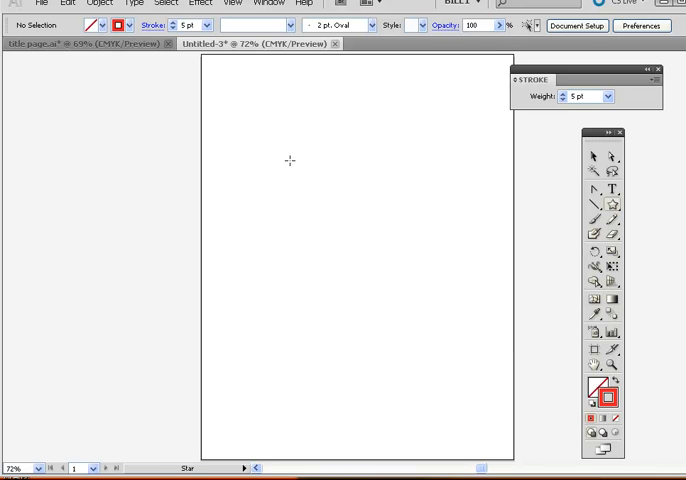
left_click_drag(289, 160, 298, 205)
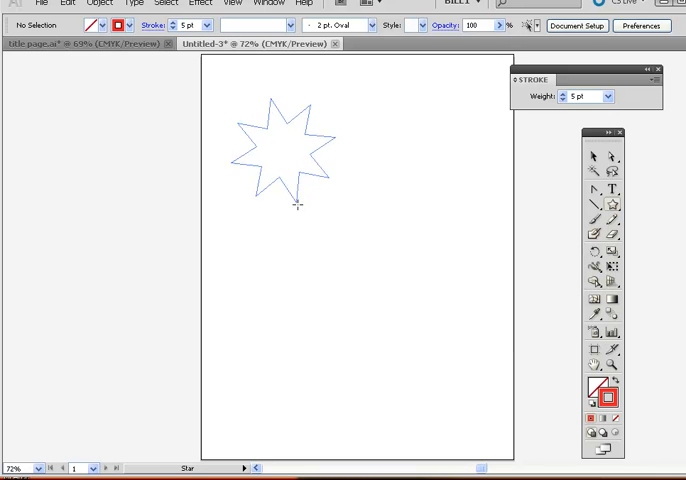